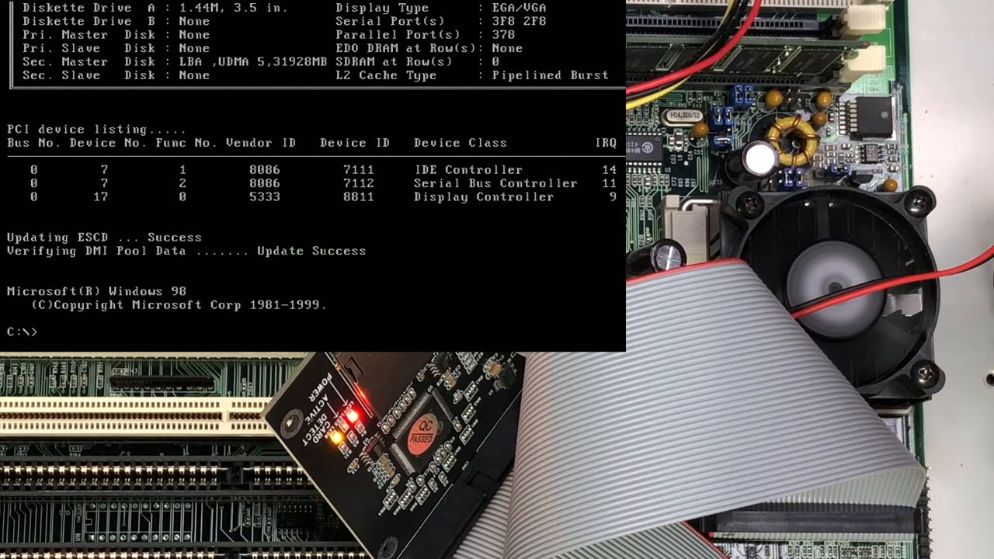
{"action": "type", "text": "dir"}
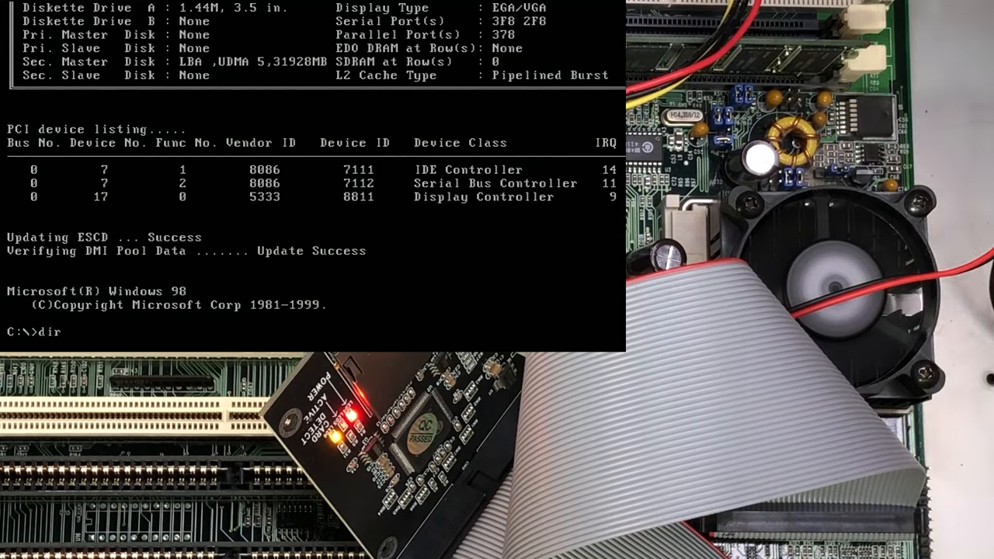